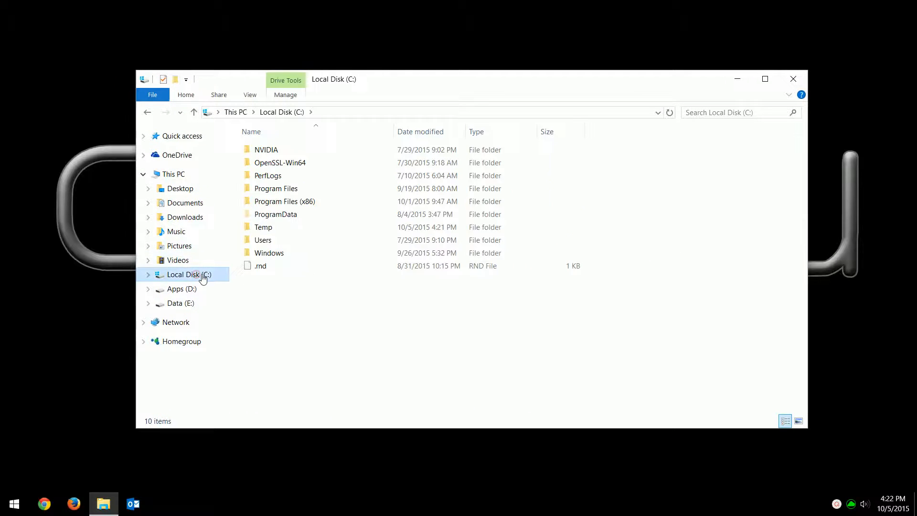
Open the Temp folder on Local Disk (C:) containing the empty Sample text document
{"action": "double_click", "coordinate": [263, 227]}
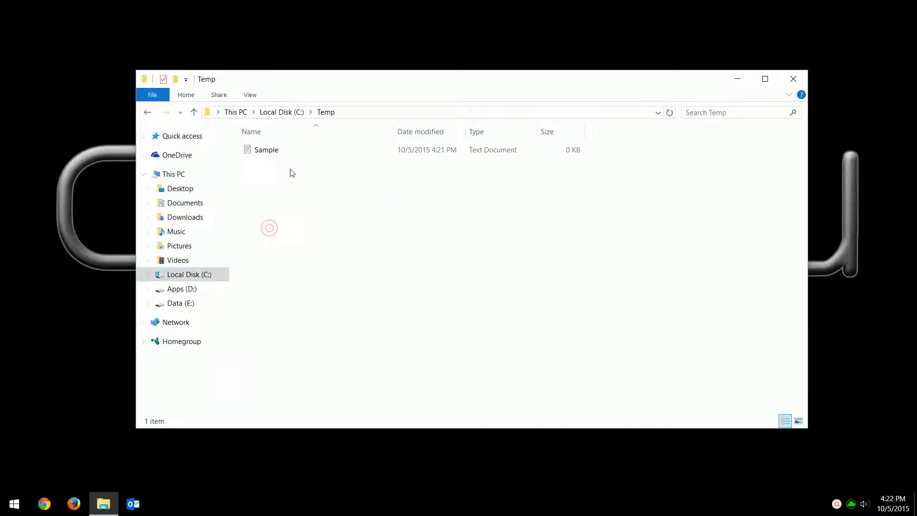
{"action": "mouse_move", "coordinate": [267, 160]}
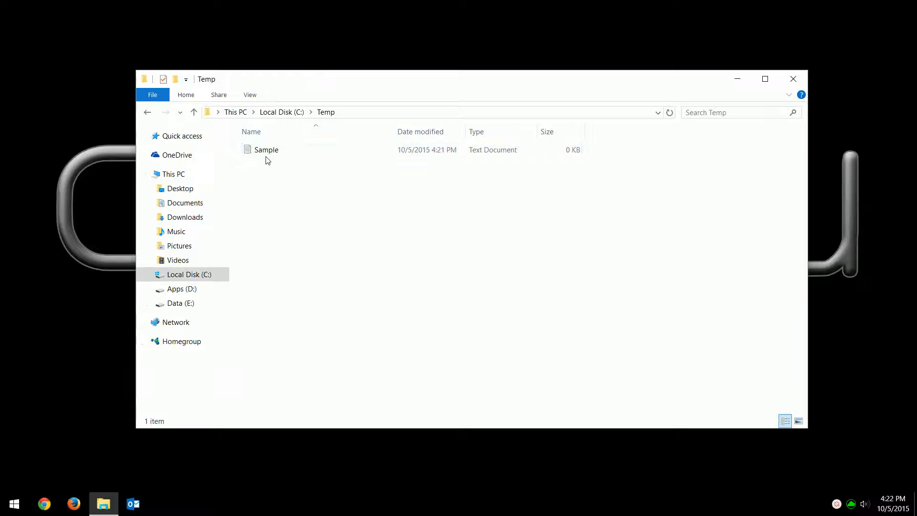
{"action": "mouse_move", "coordinate": [299, 163]}
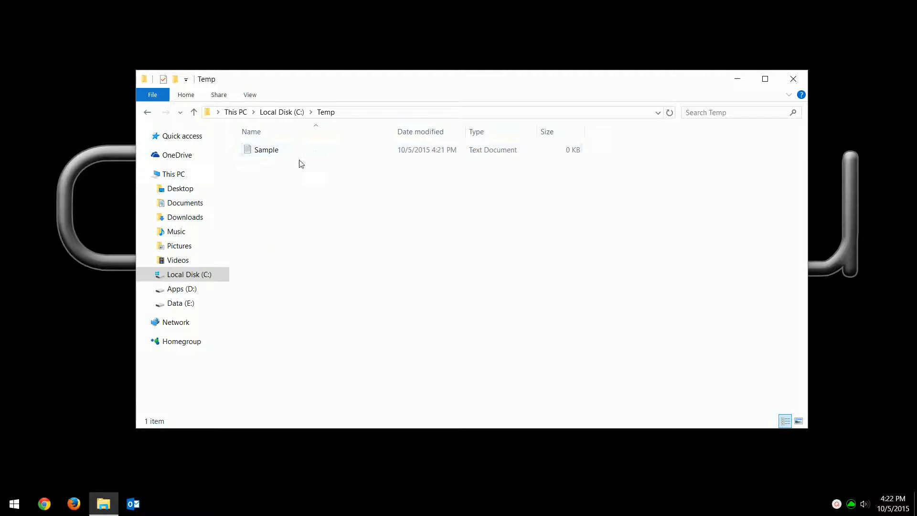
{"action": "left_click", "coordinate": [266, 150]}
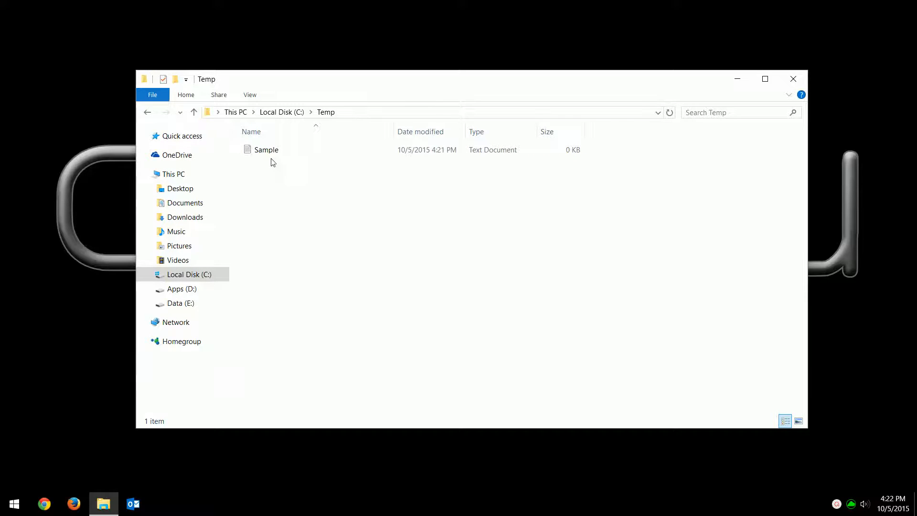
{"action": "left_click", "coordinate": [267, 150]}
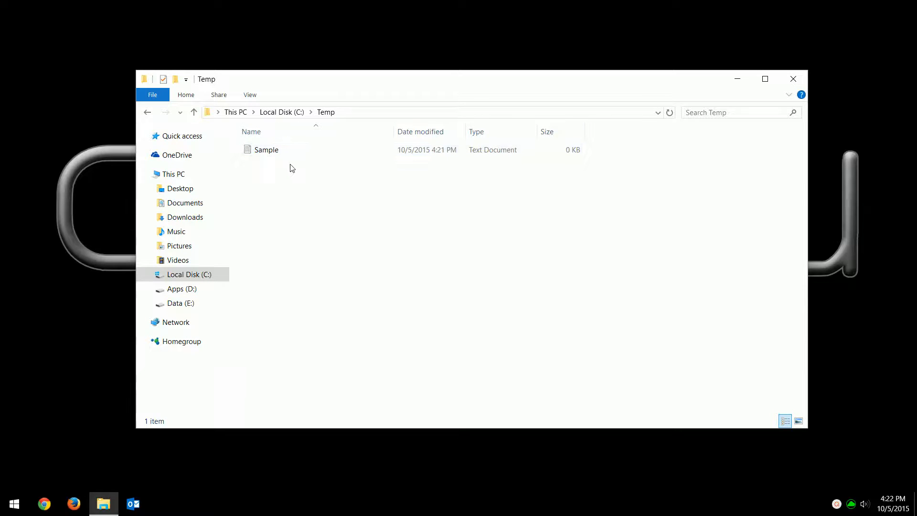
{"action": "left_click", "coordinate": [266, 150]}
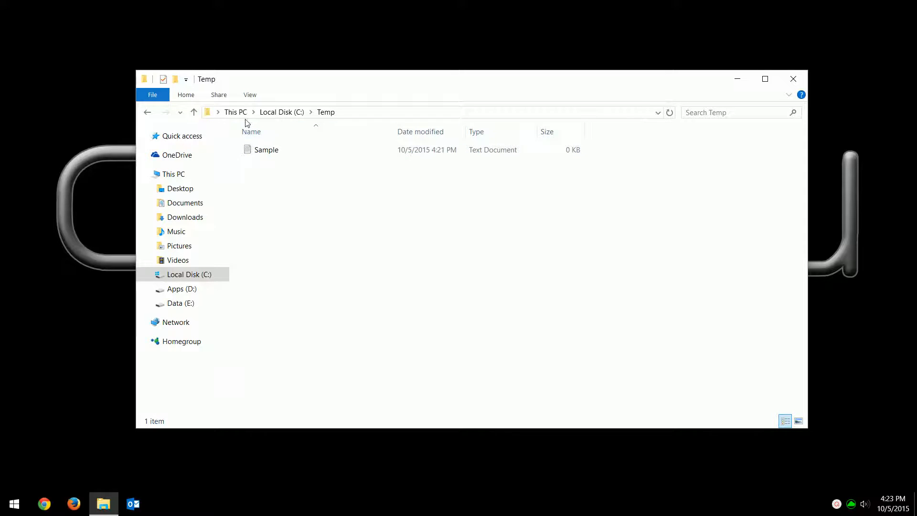
Bring up Folder Options from the View ribbon's Options menu
{"action": "left_click", "coordinate": [250, 94]}
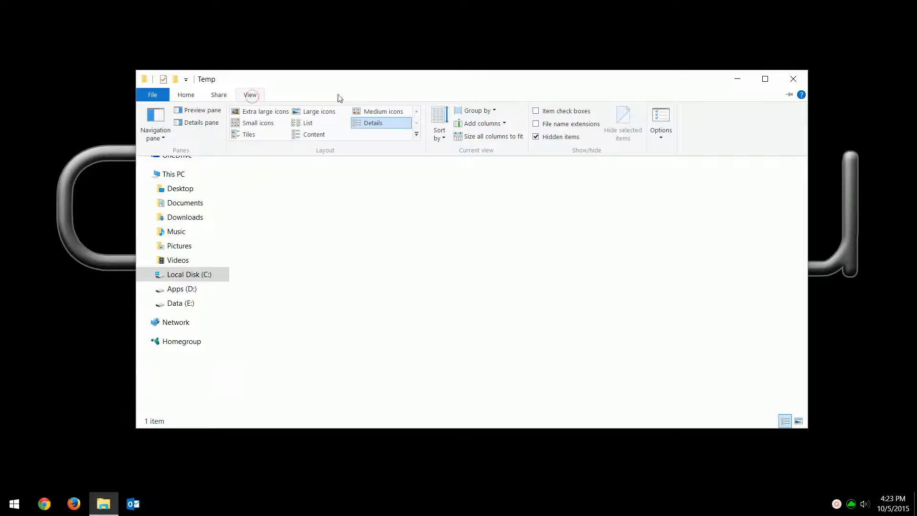
{"action": "left_click", "coordinate": [659, 123]}
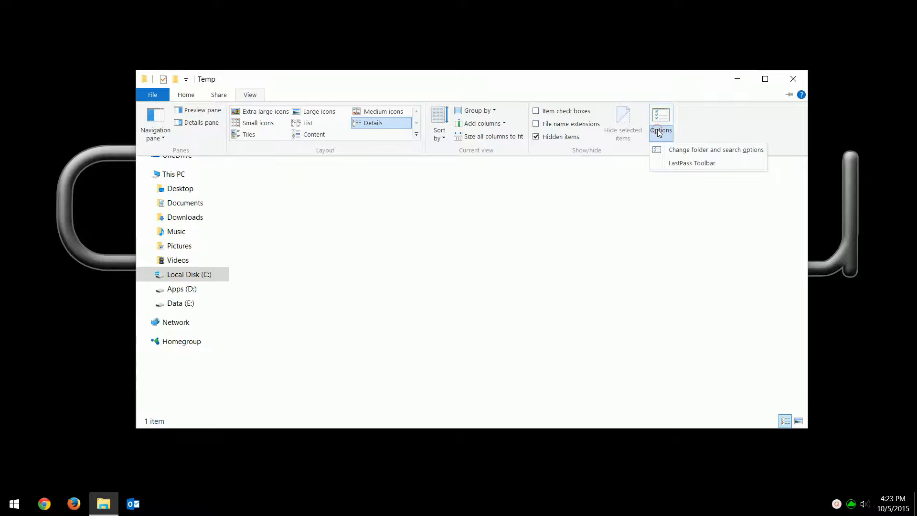
{"action": "mouse_move", "coordinate": [715, 149]}
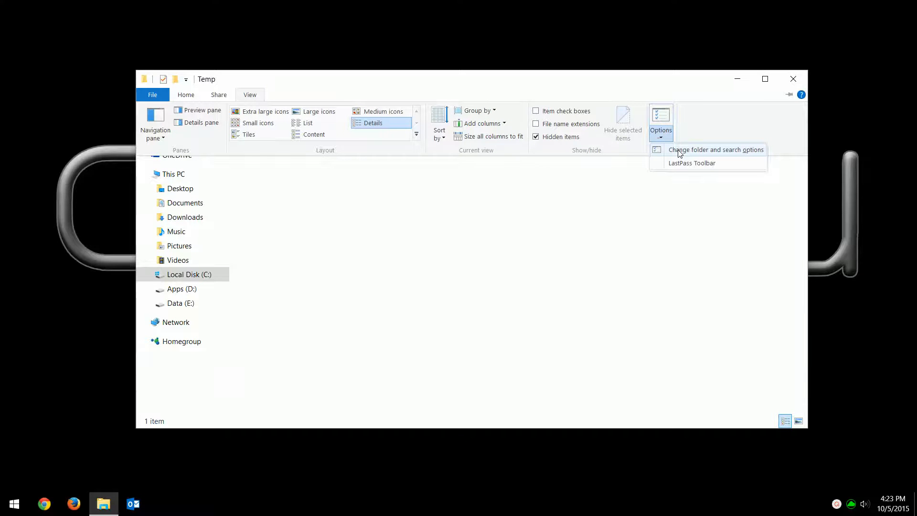
{"action": "left_click", "coordinate": [715, 150]}
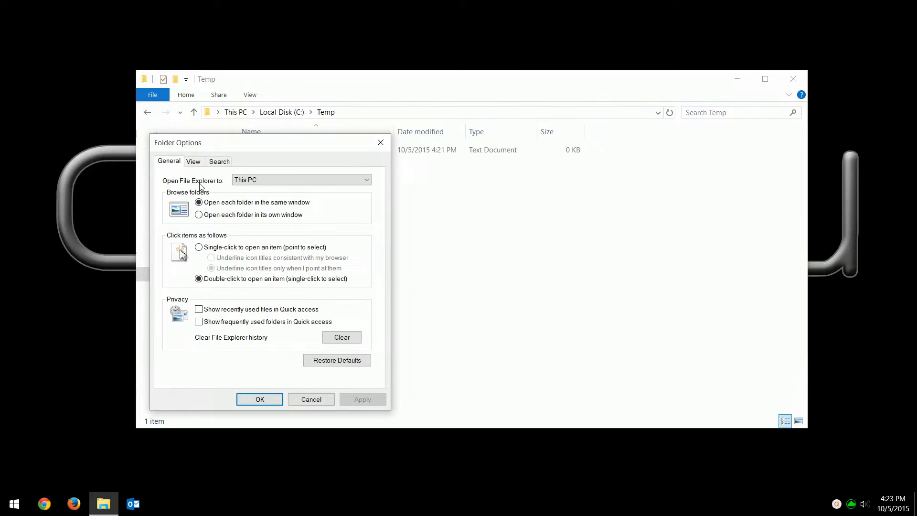
Uncheck 'Hide extensions for known file types' and apply, so the file shows as Sample.txt
{"action": "left_click", "coordinate": [193, 161]}
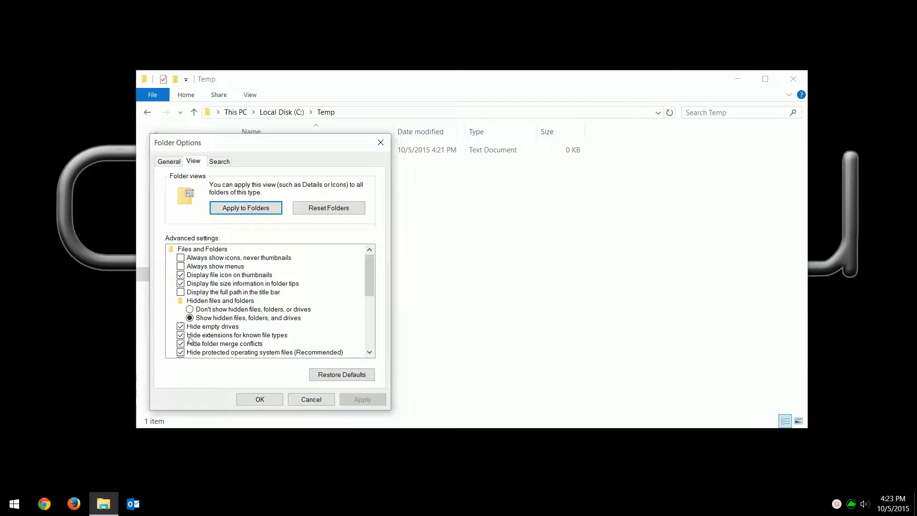
{"action": "left_click", "coordinate": [180, 334]}
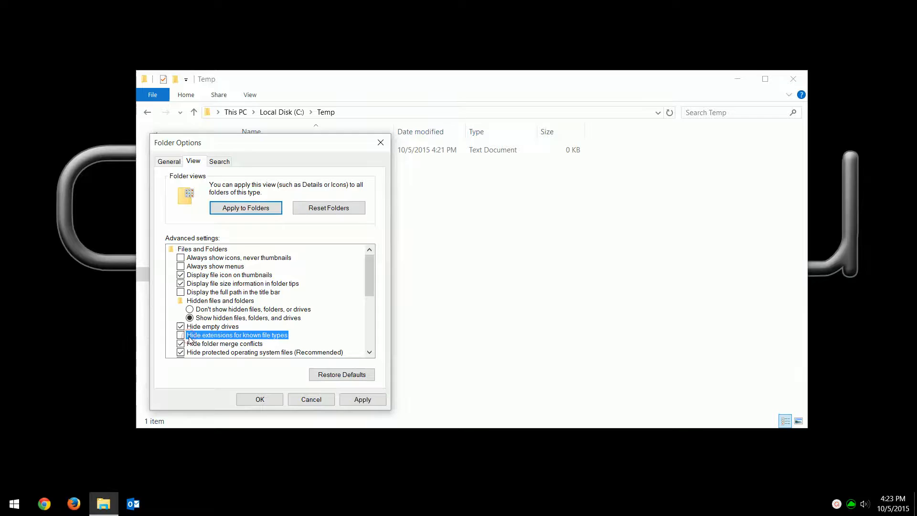
{"action": "left_click", "coordinate": [259, 400]}
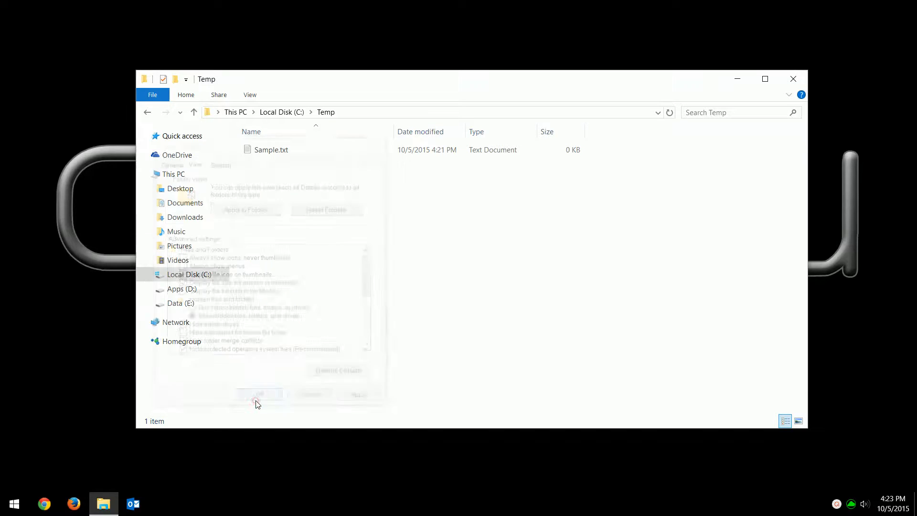
{"action": "left_click", "coordinate": [257, 393]}
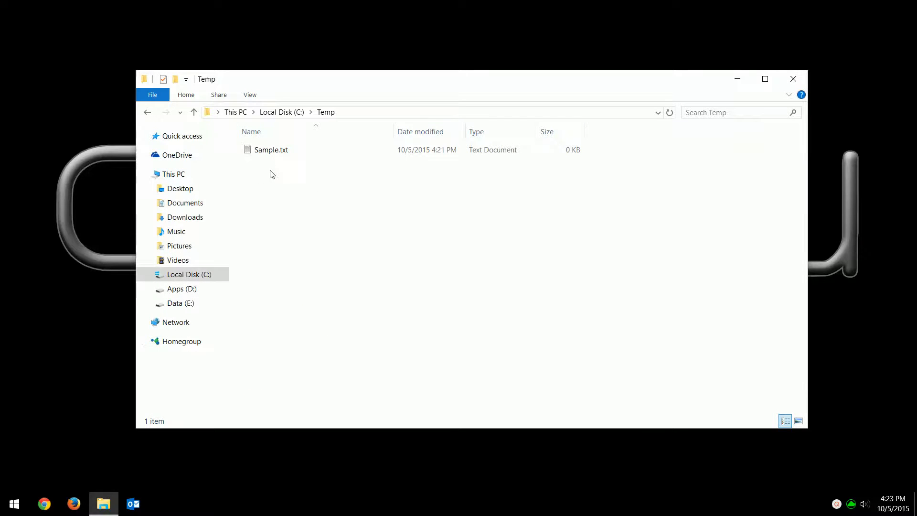
{"action": "left_click", "coordinate": [270, 150]}
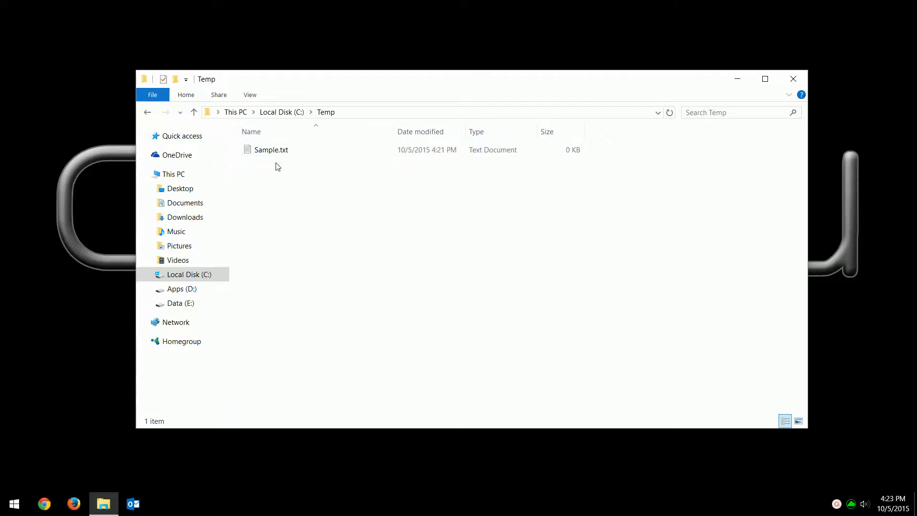
{"action": "left_click", "coordinate": [270, 150]}
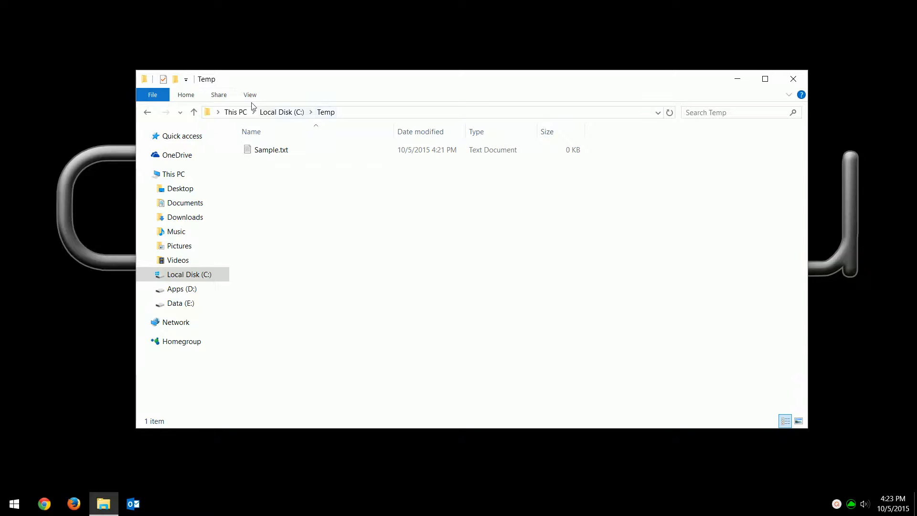
{"action": "left_click", "coordinate": [250, 95]}
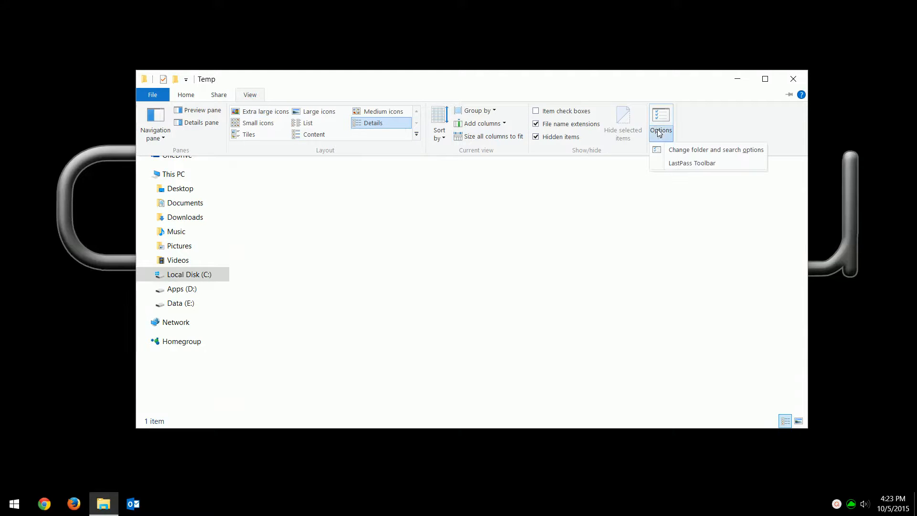
{"action": "left_click", "coordinate": [715, 150]}
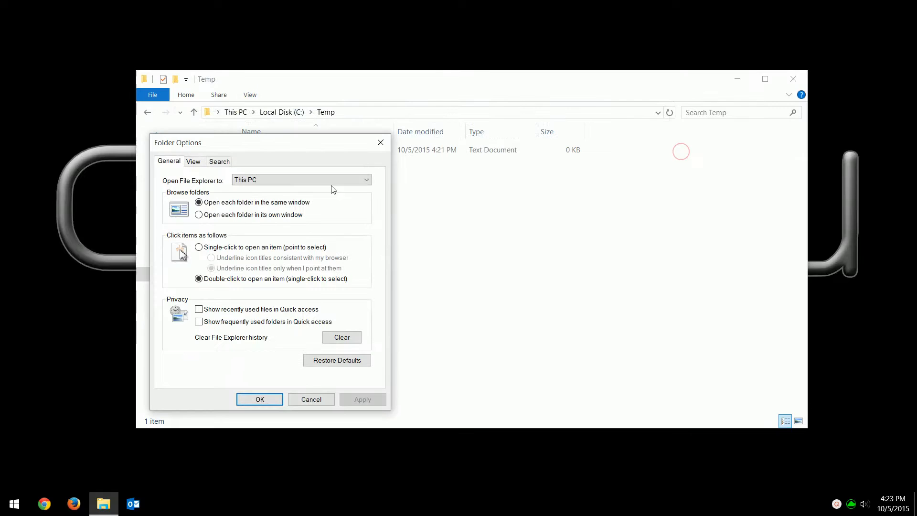
{"action": "left_click", "coordinate": [193, 161]}
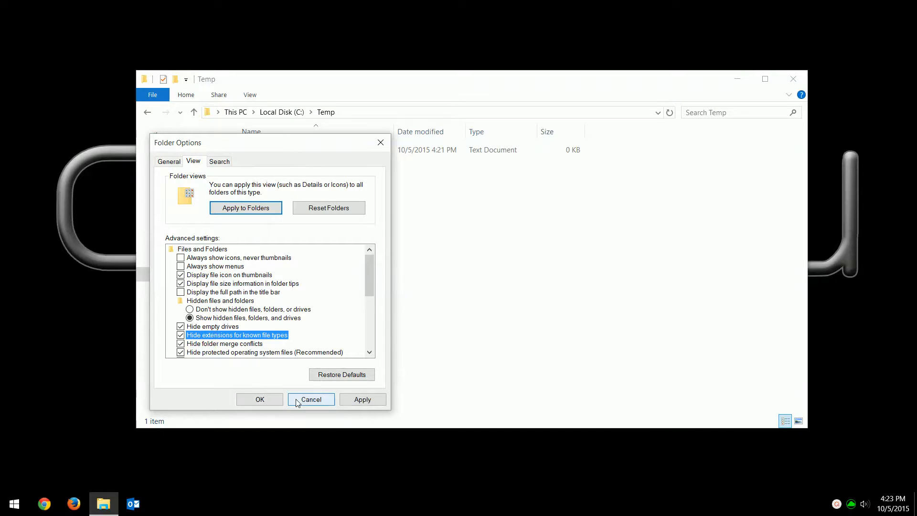
{"action": "left_click", "coordinate": [310, 399]}
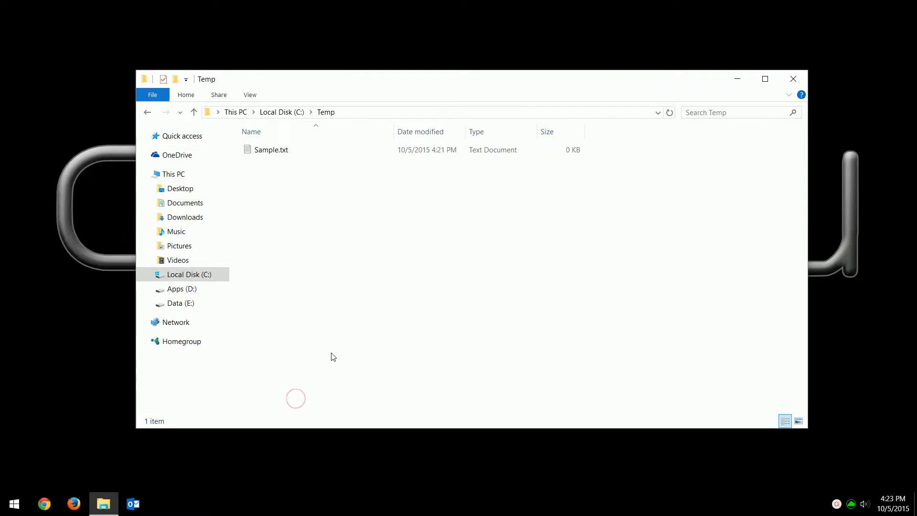